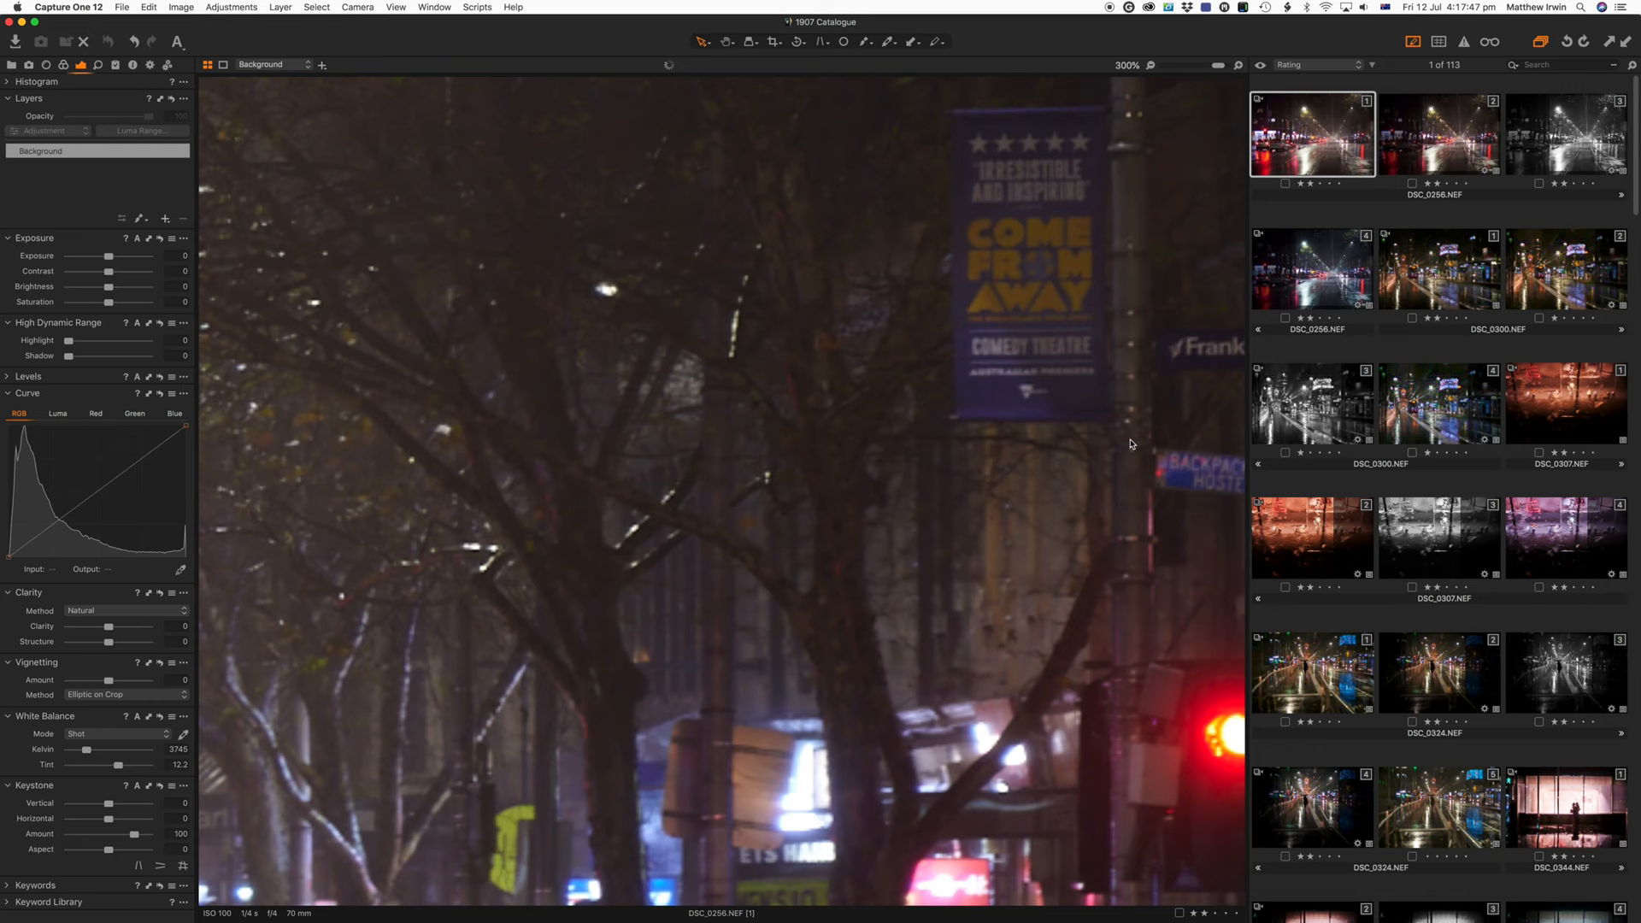
# Step: Zoom the DSC_0256 night street photo out from 300% to 100% in the viewer
pyautogui.click(1126, 65)
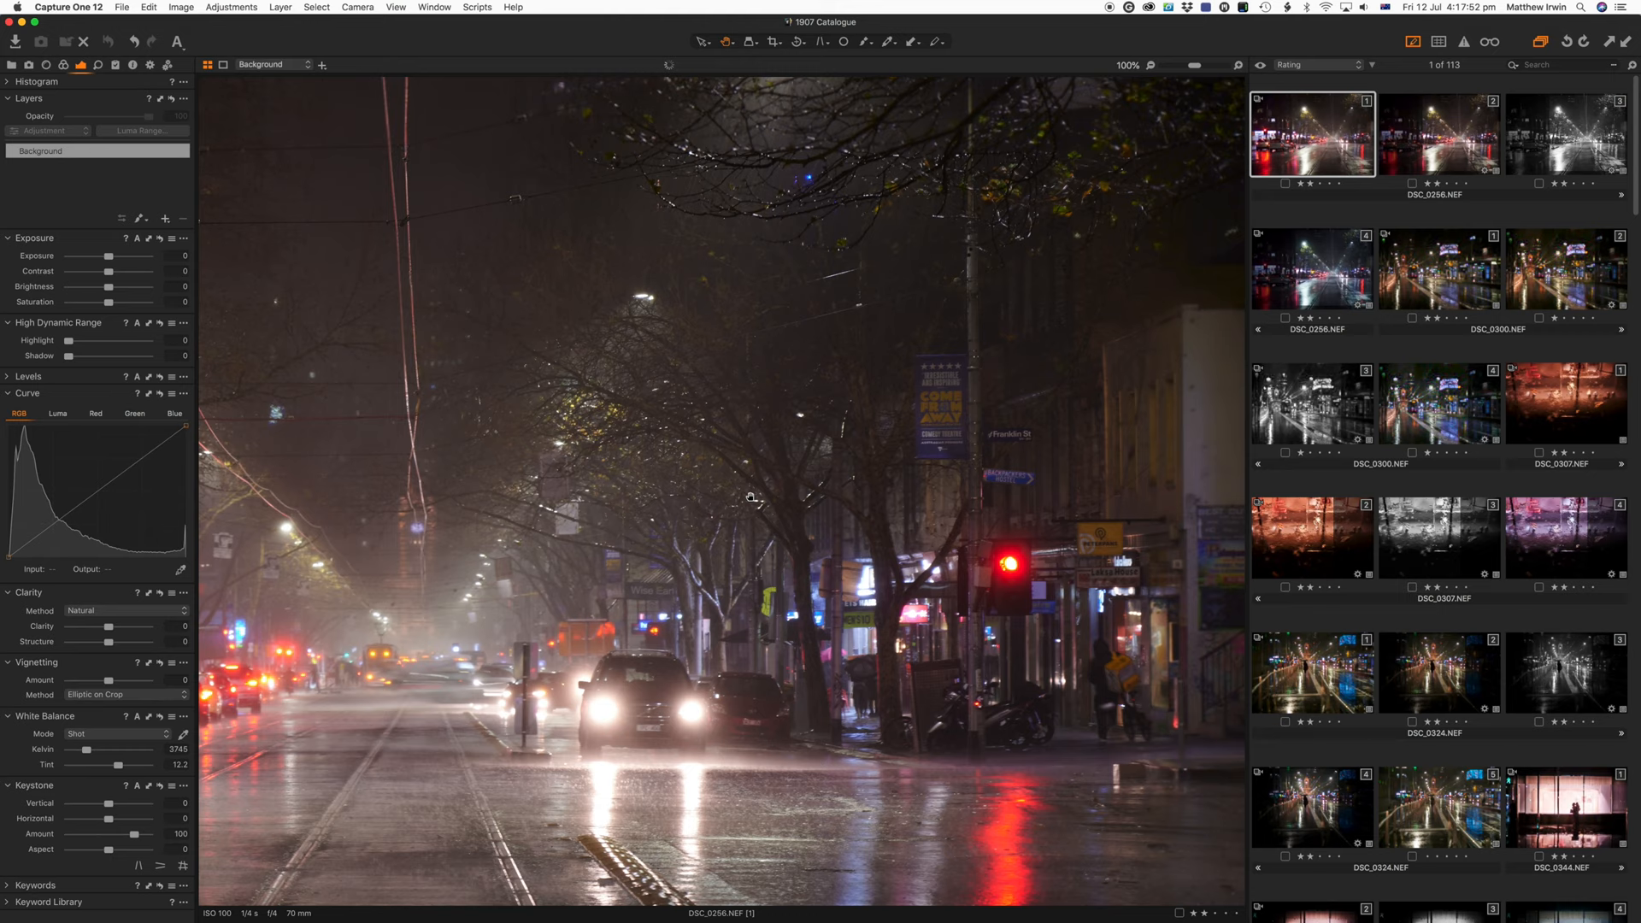